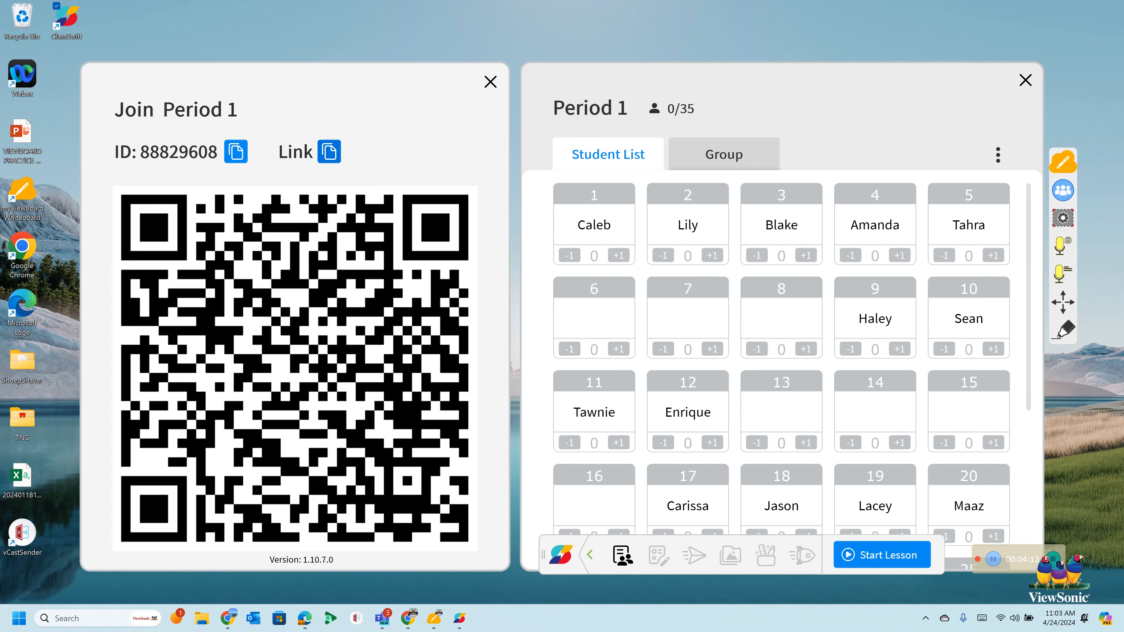
# Step: Send the Period 1 ClassSwift join link in the Cast of ClassSwift Teams chat
pyautogui.click(381, 617)
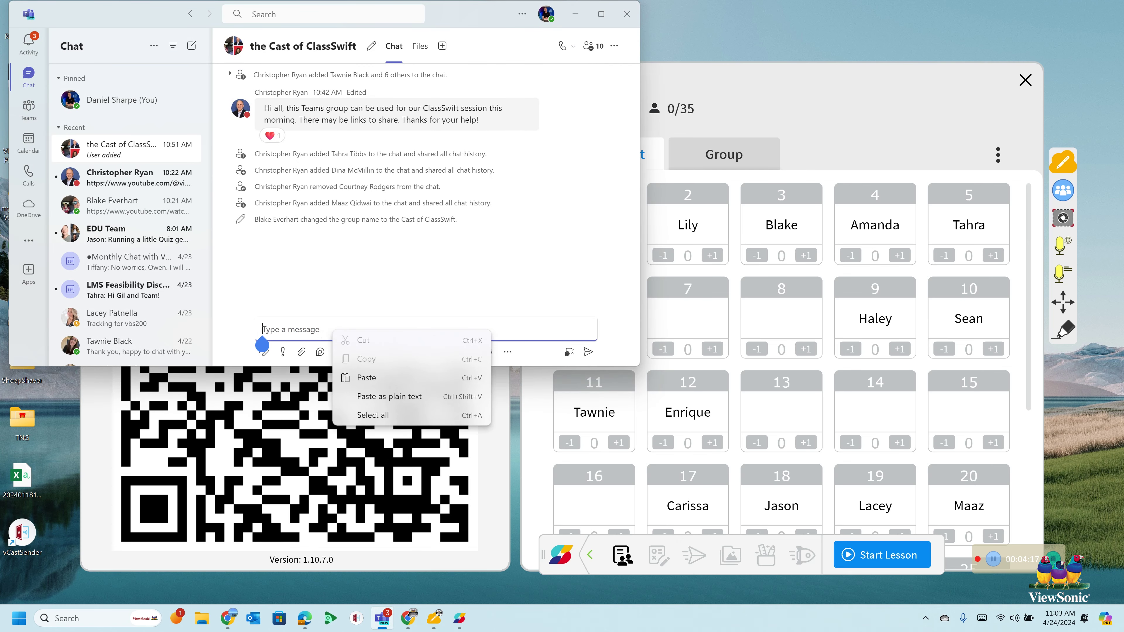
pyautogui.click(366, 377)
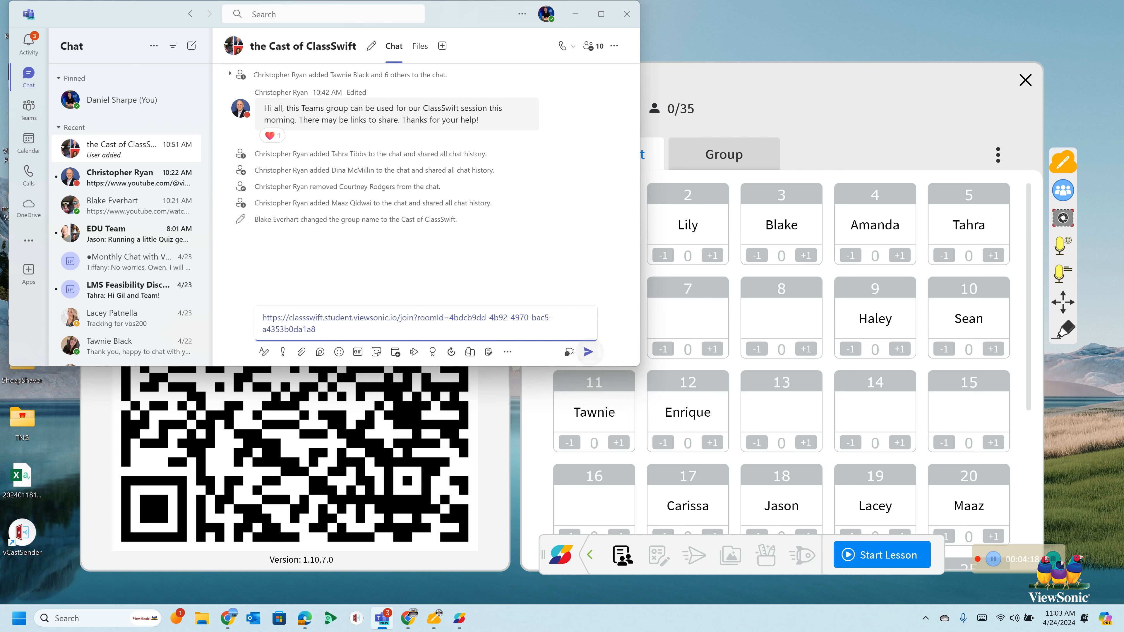
pyautogui.click(587, 352)
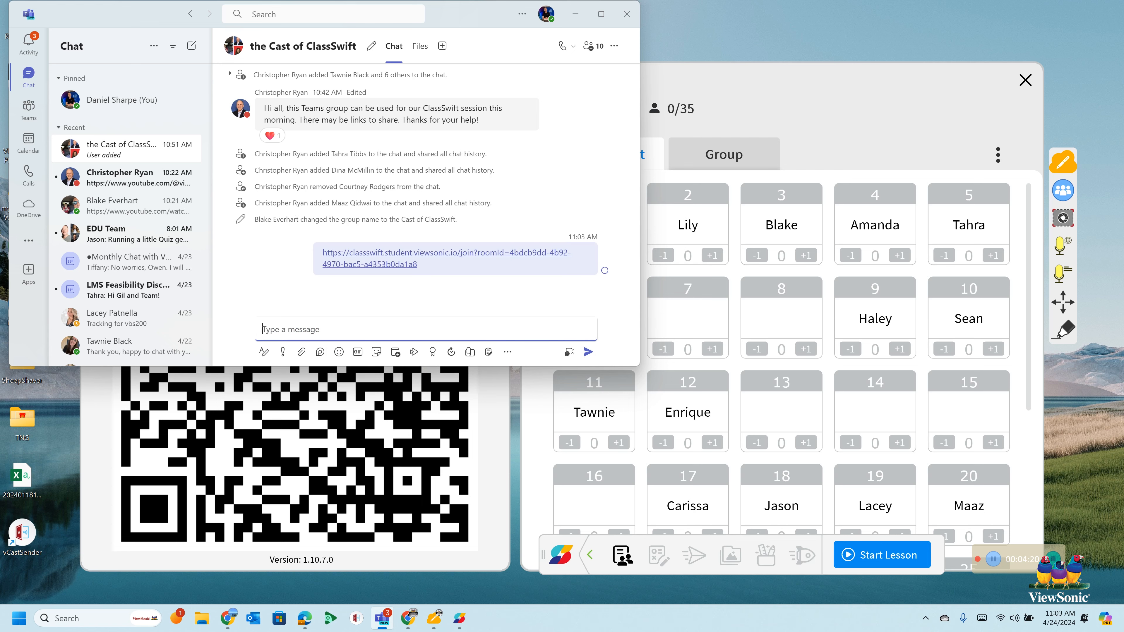
# Step: Minimize Teams to watch the Period 1 roster as Guest and Tawnie join, 2 of 35
pyautogui.click(626, 14)
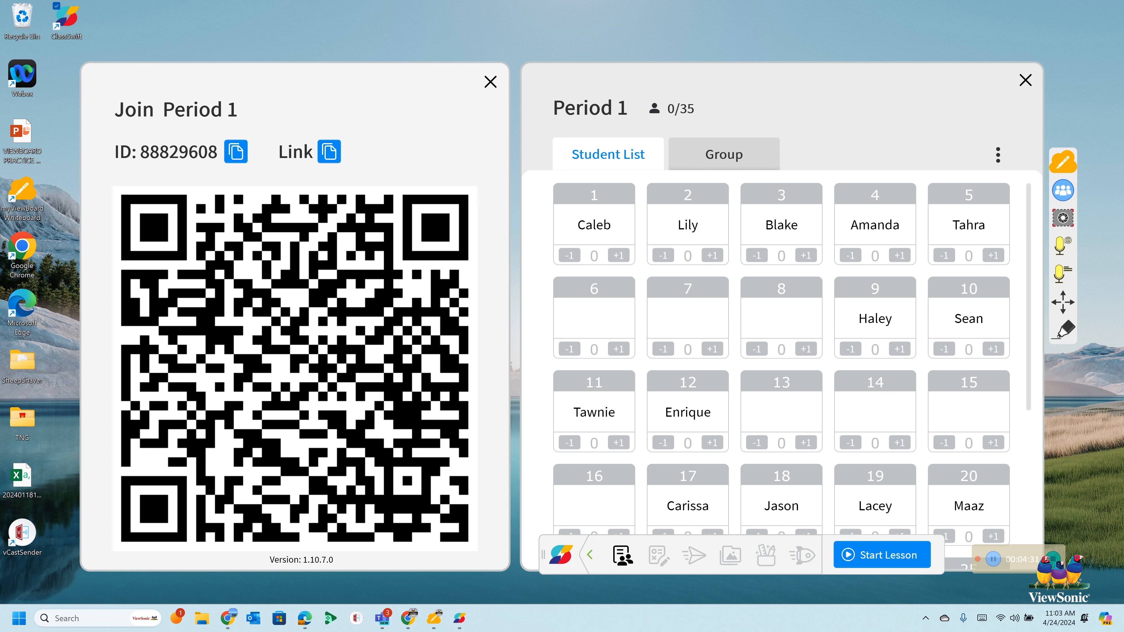
pyautogui.click(619, 443)
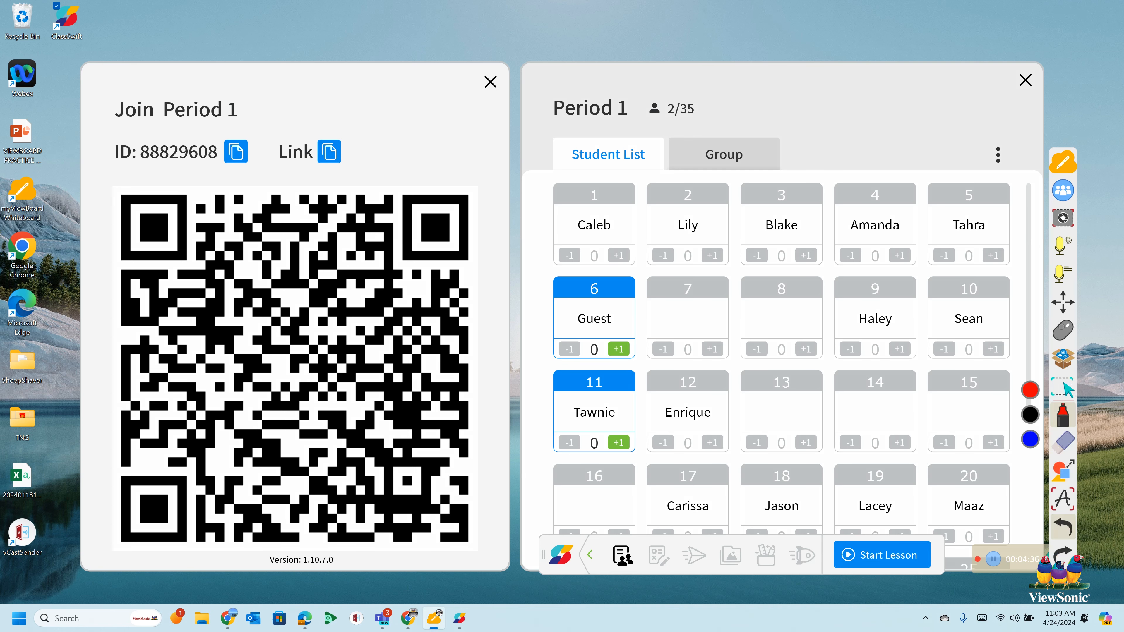
pyautogui.moveTo(571, 370)
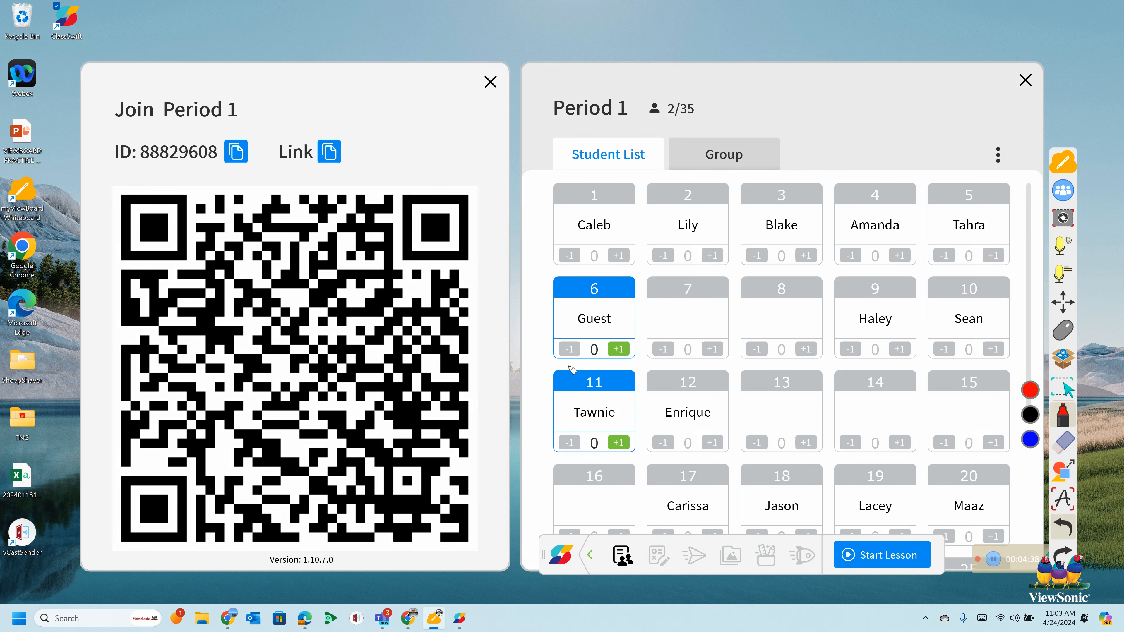